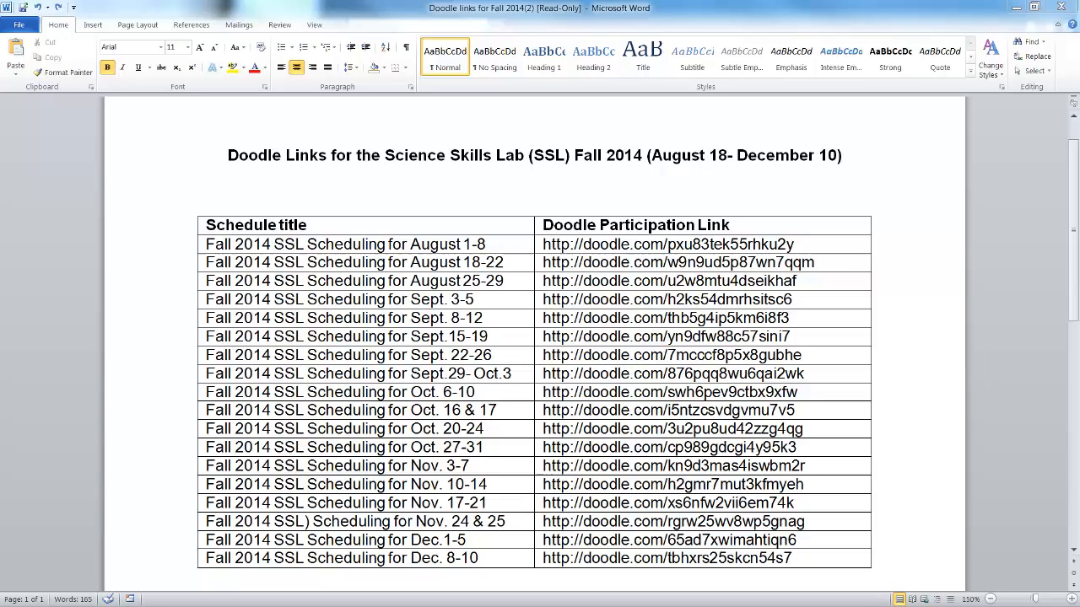
{"action": "mouse_move", "coordinate": [160, 349]}
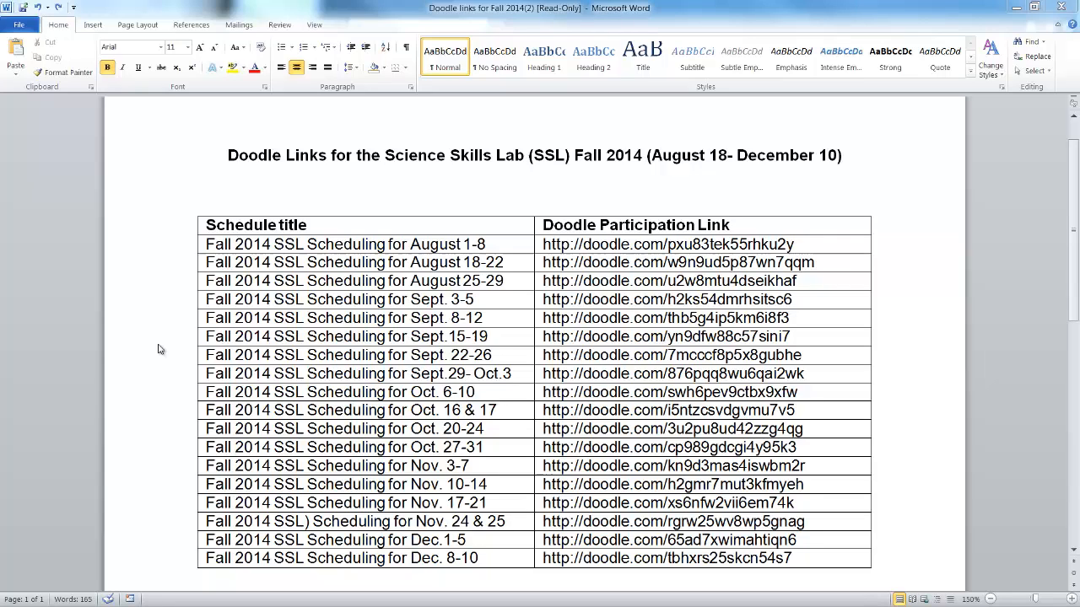
{"action": "mouse_move", "coordinate": [548, 375]}
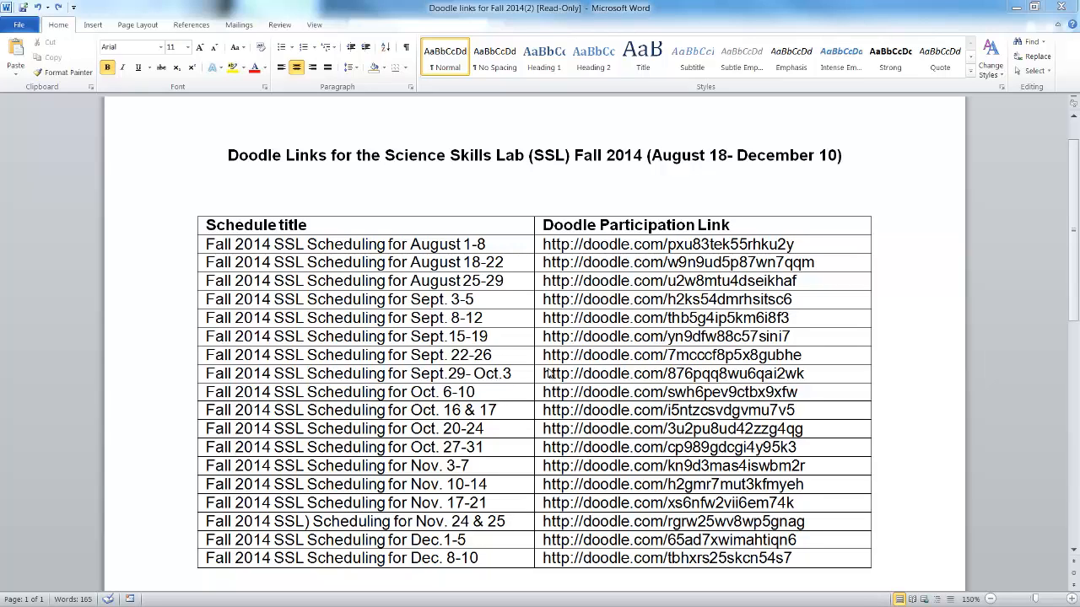
{"action": "mouse_move", "coordinate": [948, 300]}
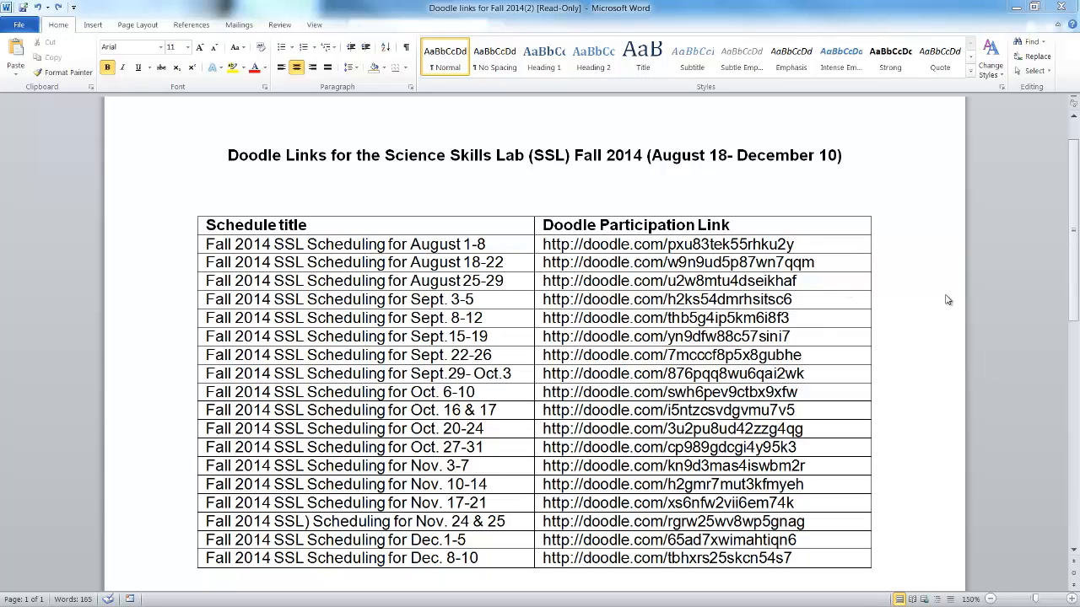
{"action": "mouse_move", "coordinate": [847, 249]}
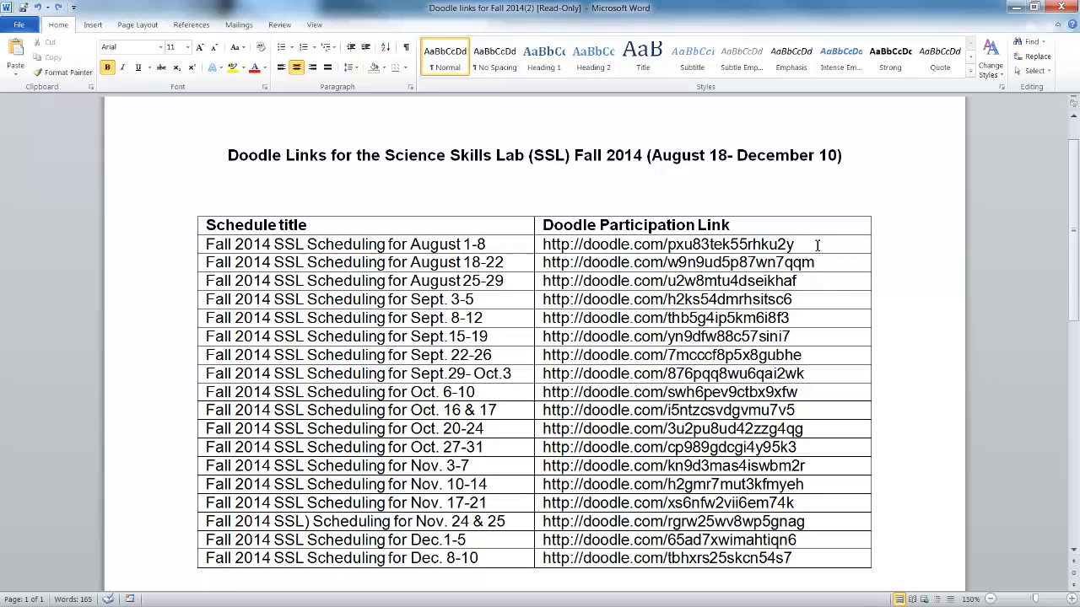
Step: Select the August 1-8 Doodle participation link in the Word table and bring up Copy
{"action": "left_click", "coordinate": [793, 244]}
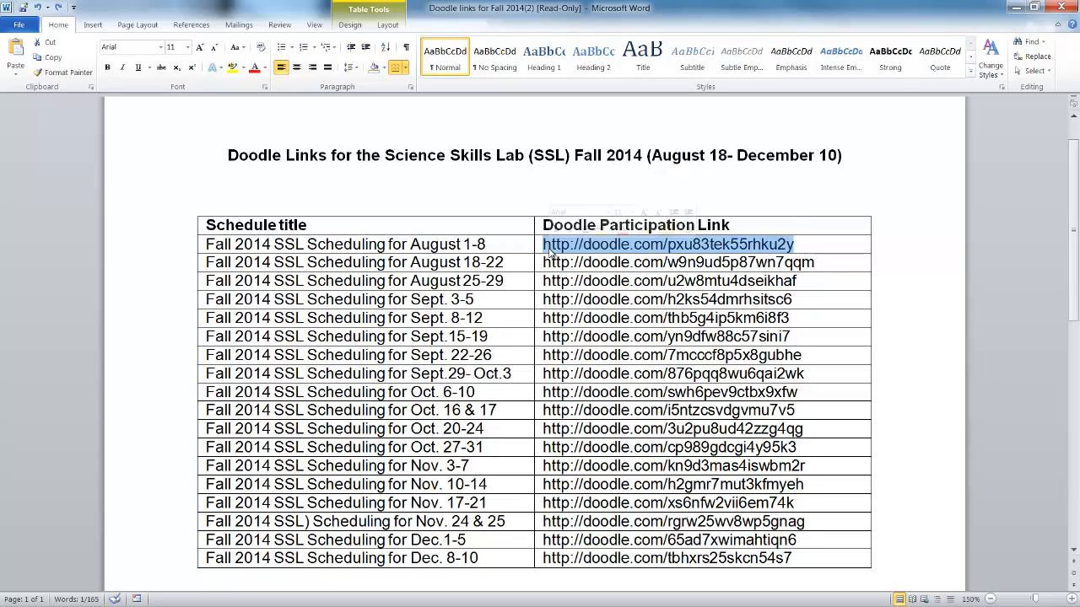
{"action": "right_click", "coordinate": [667, 244]}
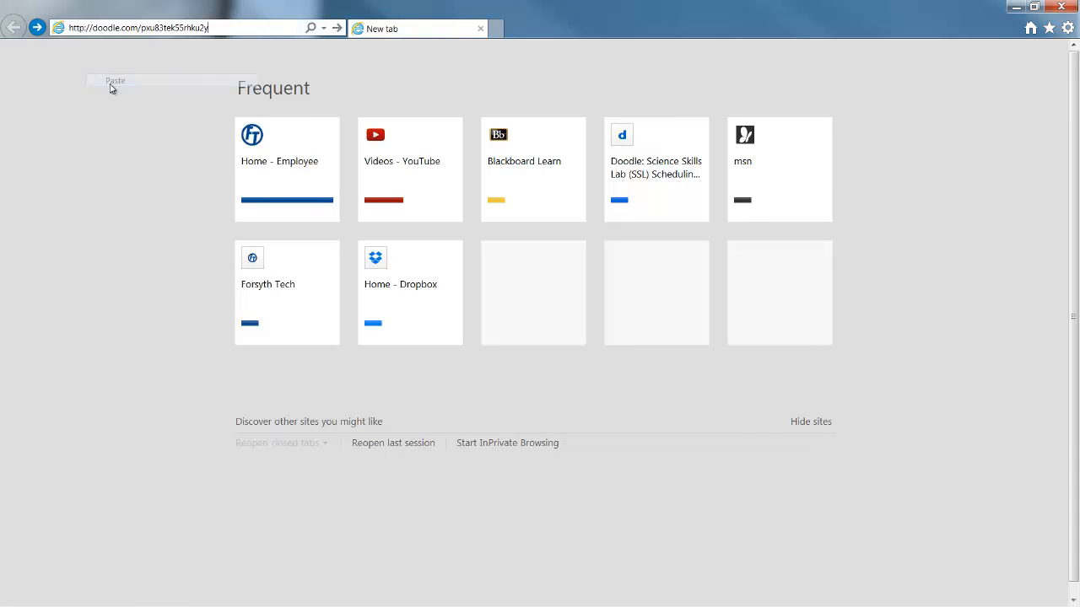
Step: Paste the copied August 1-8 Doodle link into the new tab's address bar
{"action": "left_click", "coordinate": [656, 168]}
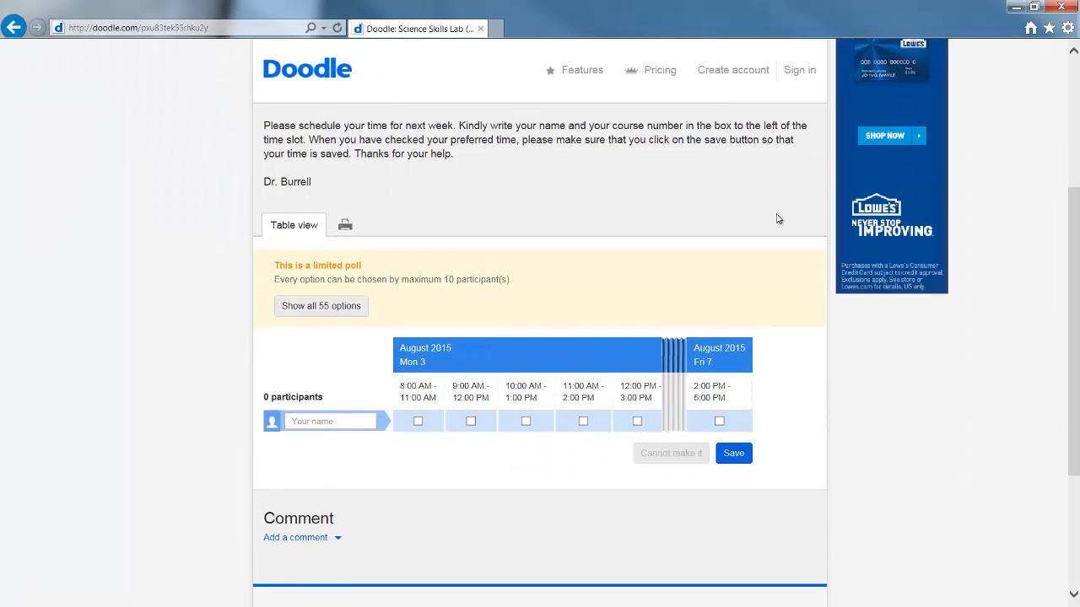
Step: Enter the participant name 'Cherell' followed by 'BIO1' in the poll's name box
{"action": "scroll", "scroll_direction": "down", "scroll_amount": 3}
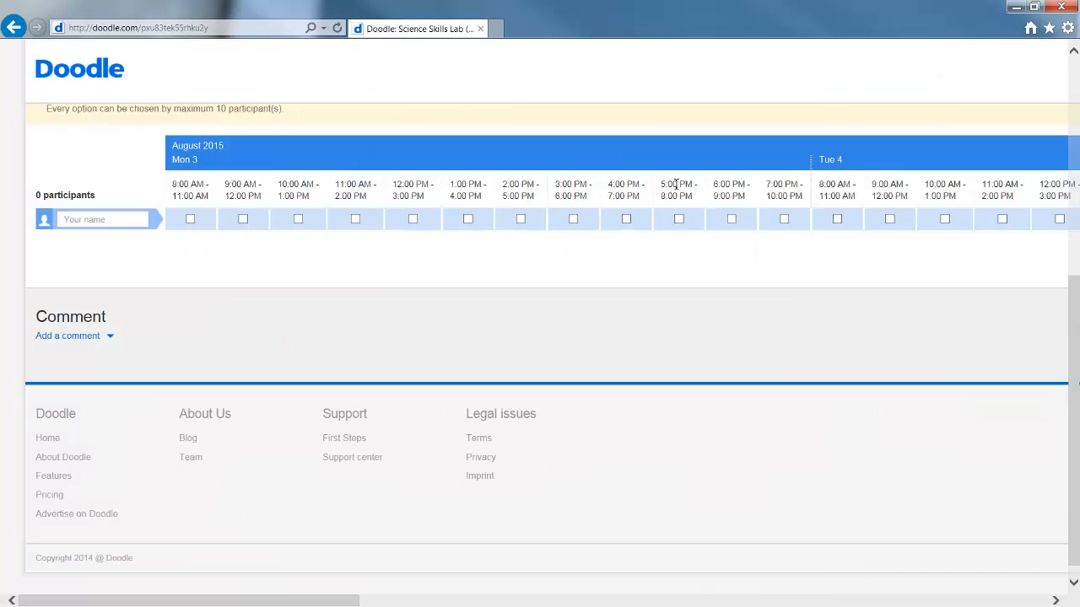
{"action": "left_click", "coordinate": [101, 220]}
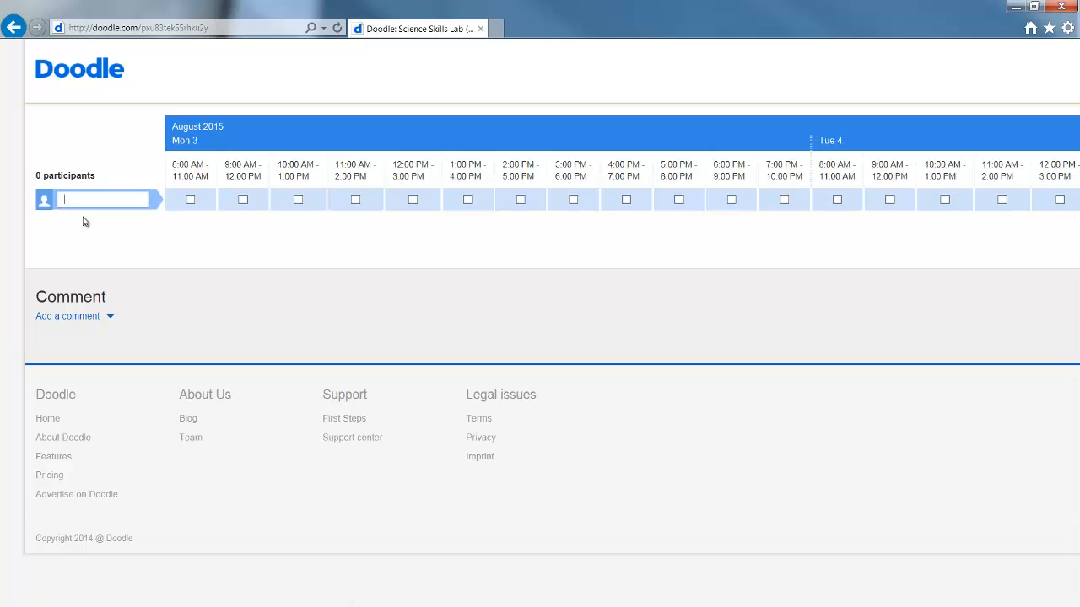
{"action": "type", "text": "Cheryl Bu"}
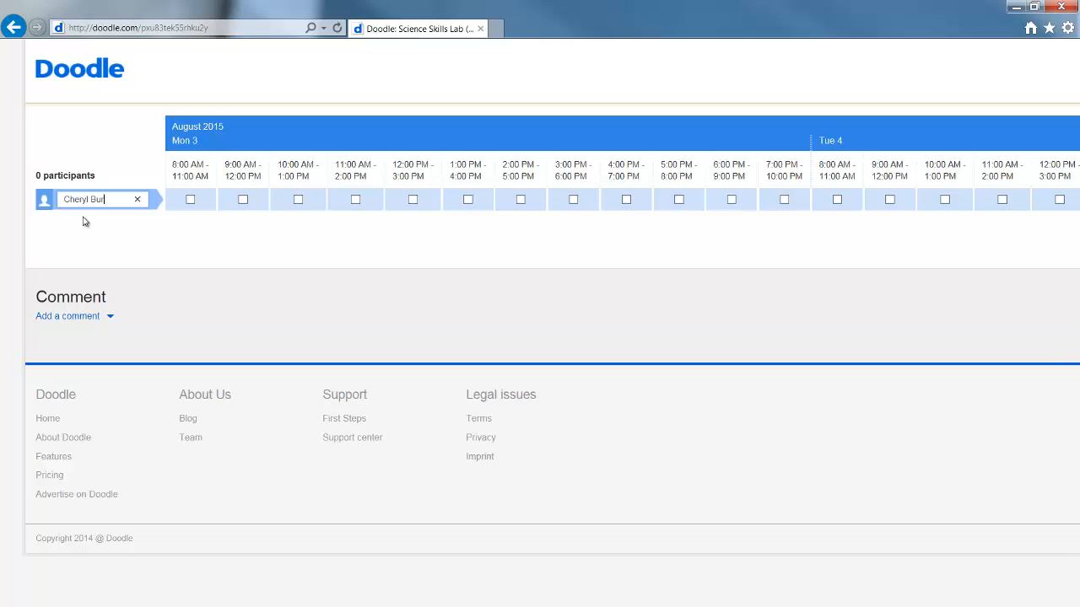
{"action": "type", "text": "rell"}
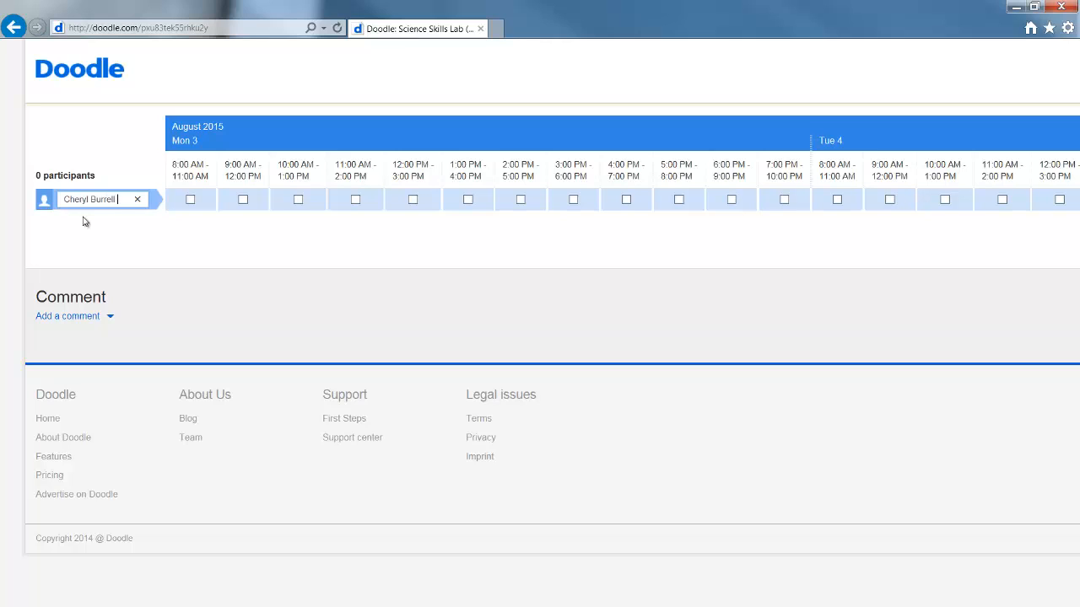
{"action": "type", "text": "BIO111-900"}
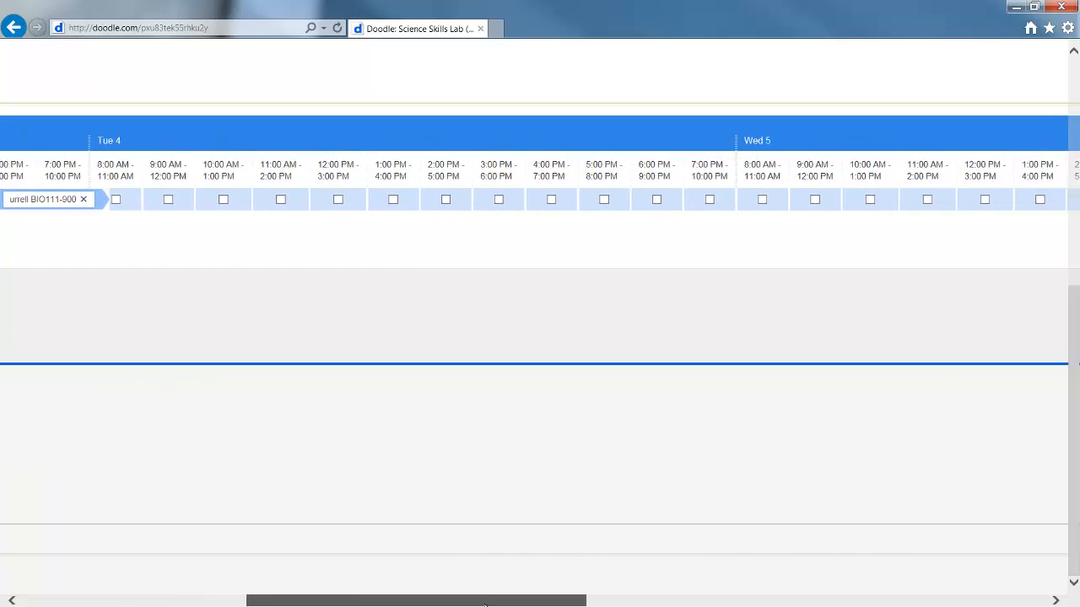
Step: Mark Wednesday, August 5, 10:00 AM–1:00 PM as available and save the response
{"action": "scroll", "scroll_direction": "right", "scroll_amount": 3}
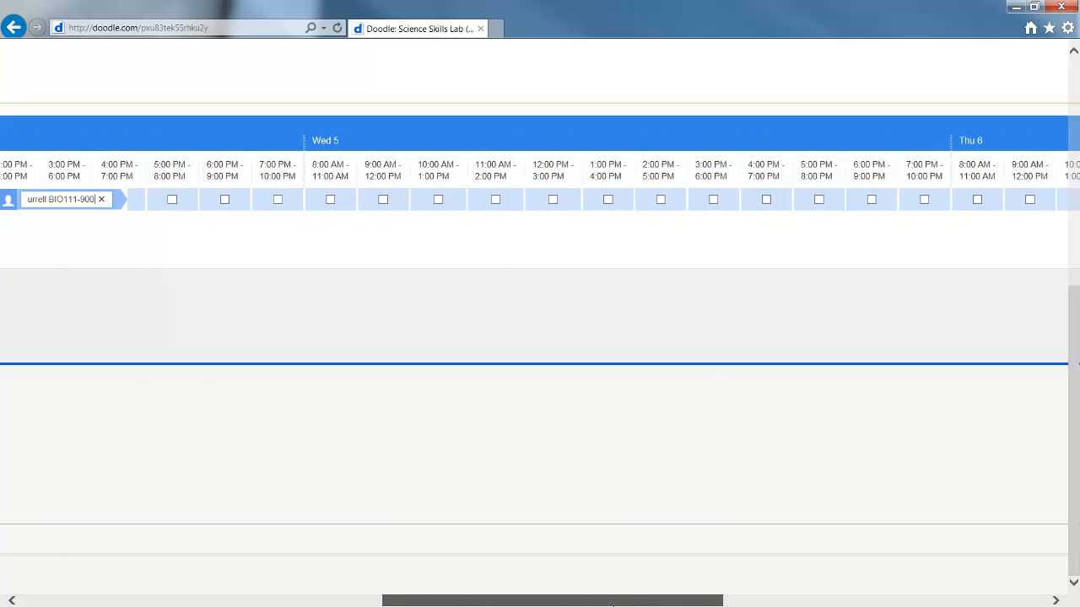
{"action": "scroll", "scroll_direction": "right", "scroll_amount": 3}
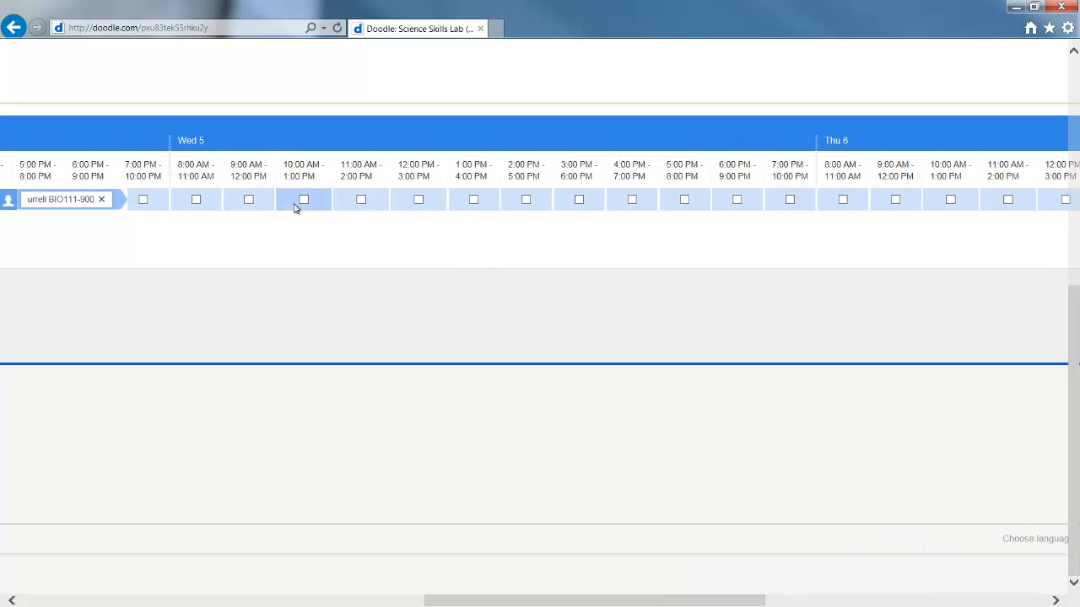
{"action": "left_click", "coordinate": [303, 199]}
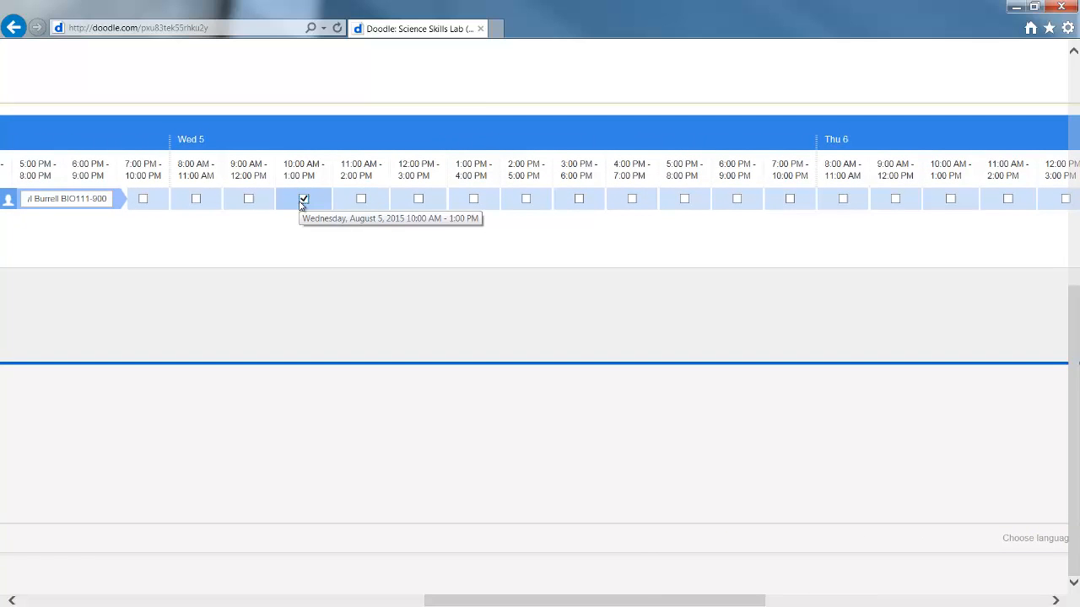
{"action": "scroll", "scroll_direction": "right", "scroll_amount": 3}
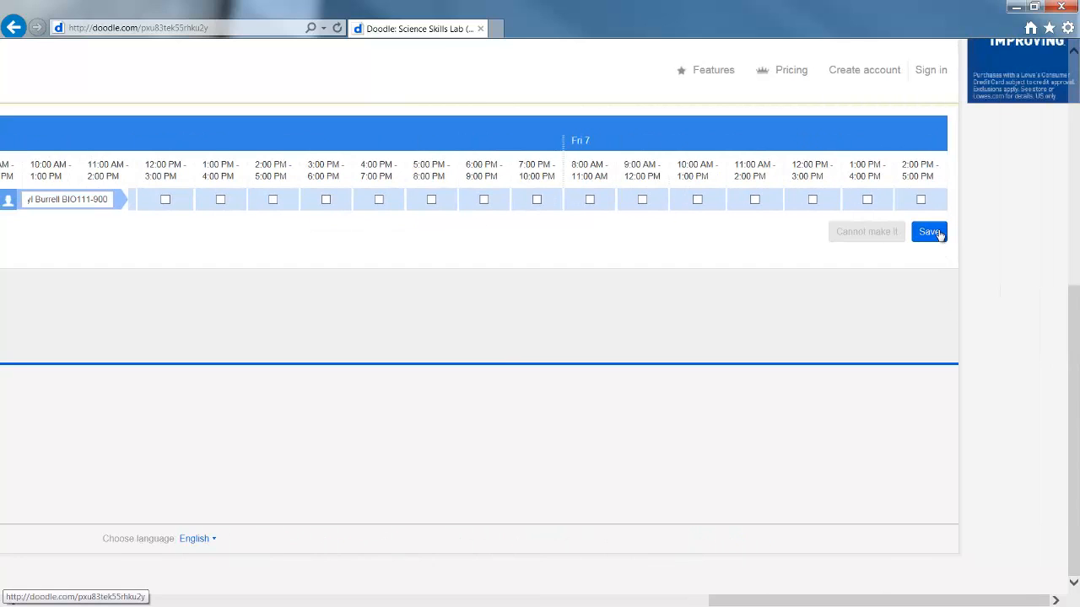
{"action": "left_click", "coordinate": [928, 232]}
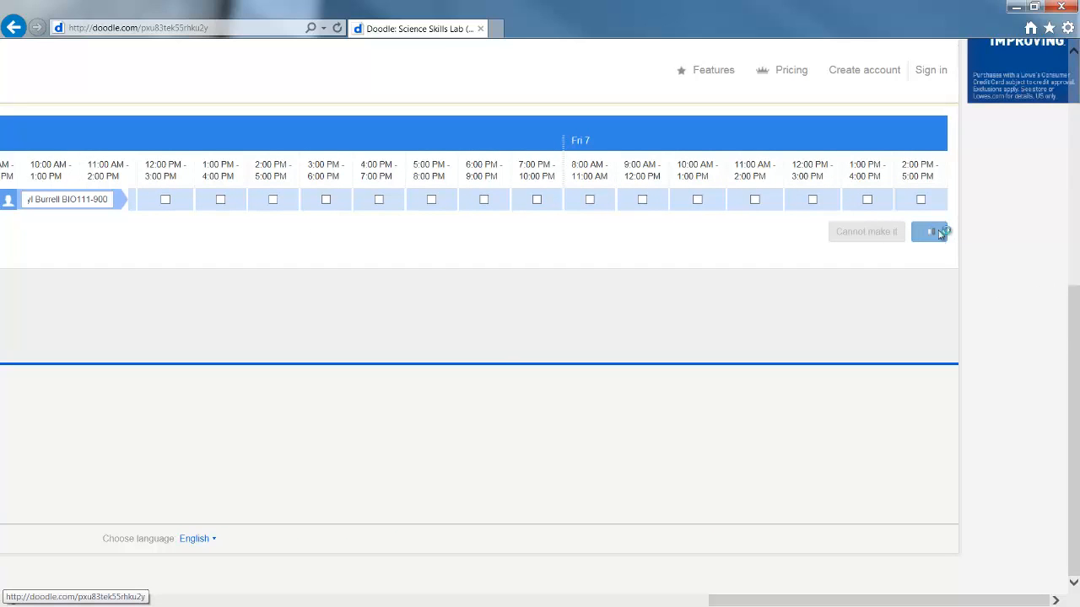
{"action": "left_click", "coordinate": [929, 231]}
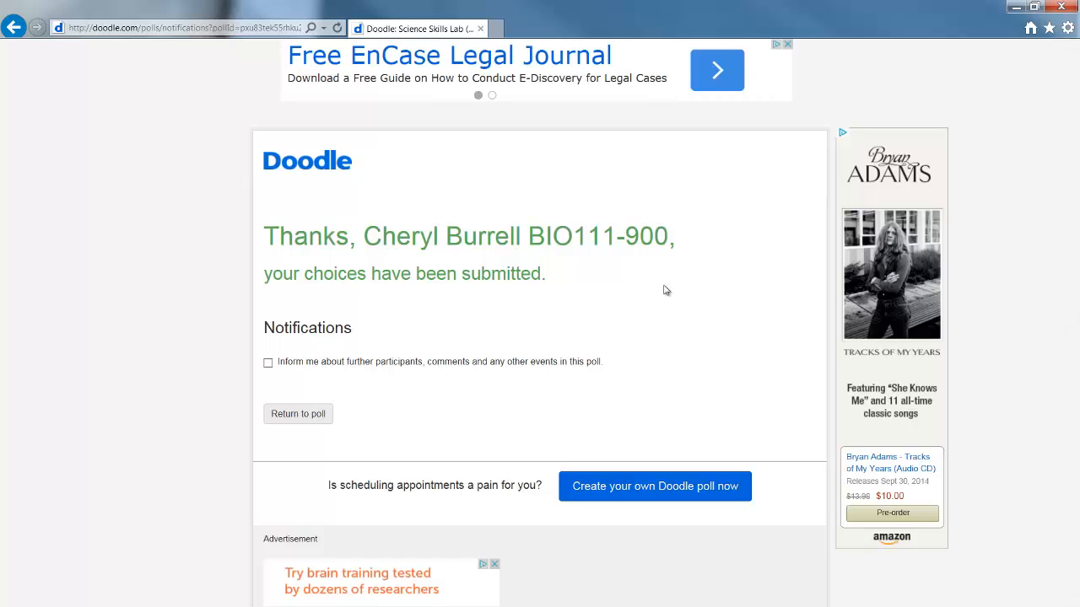
{"action": "mouse_move", "coordinate": [461, 452]}
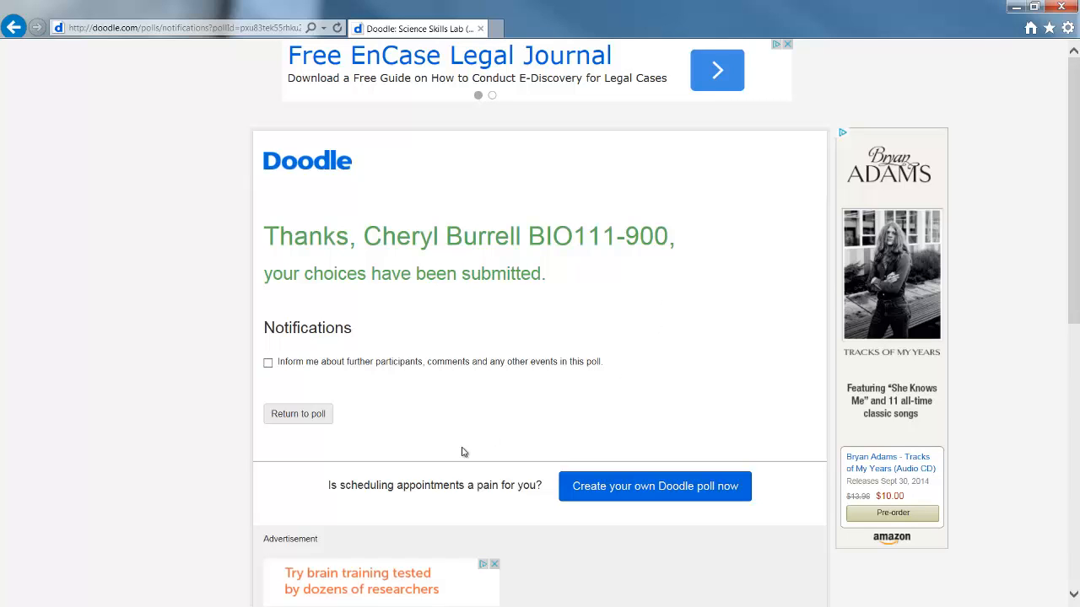
{"action": "left_click", "coordinate": [298, 413]}
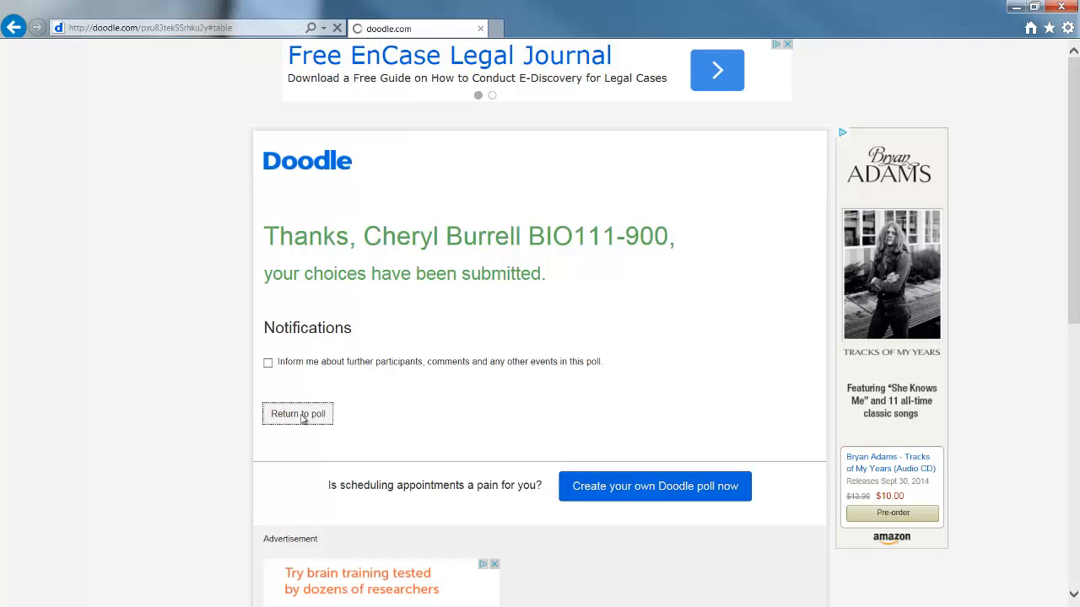
{"action": "left_click", "coordinate": [297, 414]}
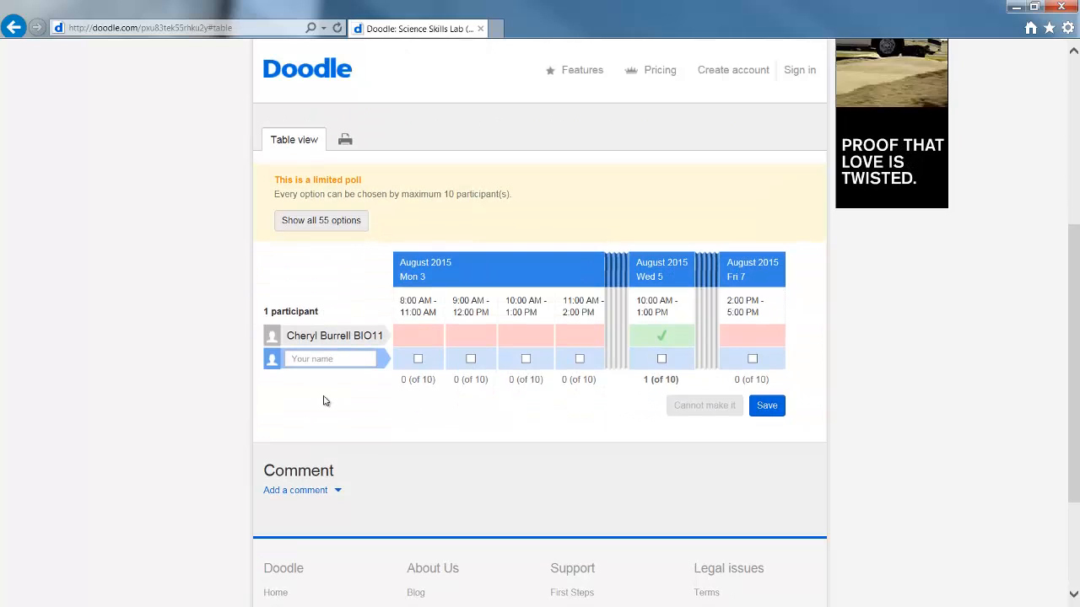
{"action": "mouse_move", "coordinate": [662, 336]}
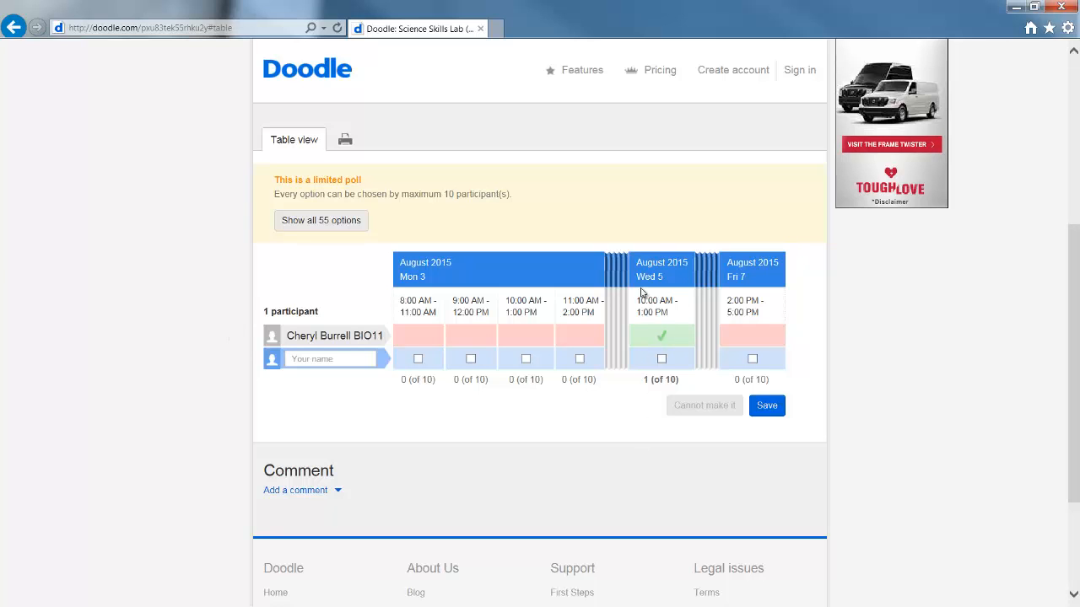
{"action": "left_click", "coordinate": [320, 220]}
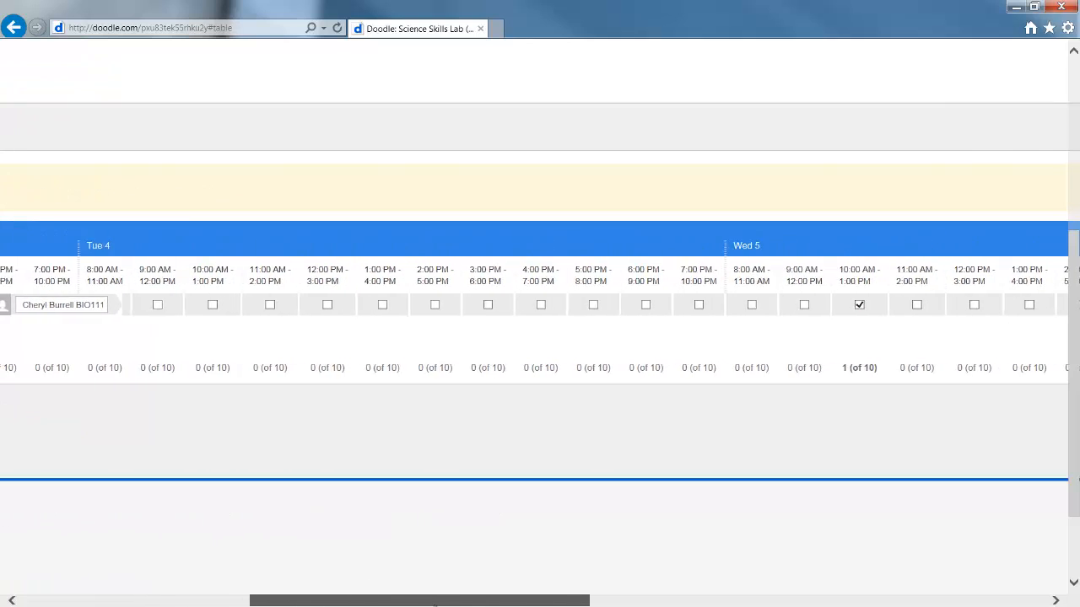
Step: Switch the Wednesday August 5 choice from 10:00 AM–1:00 PM to 2:00–5:00 PM
{"action": "scroll", "scroll_direction": "right", "scroll_amount": 3}
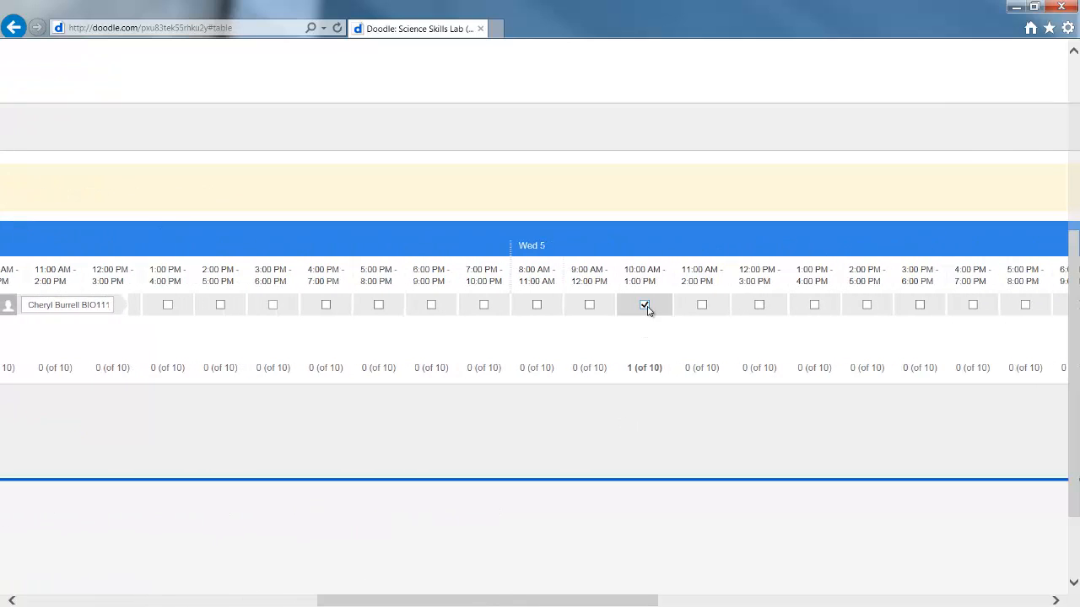
{"action": "mouse_move", "coordinate": [645, 305]}
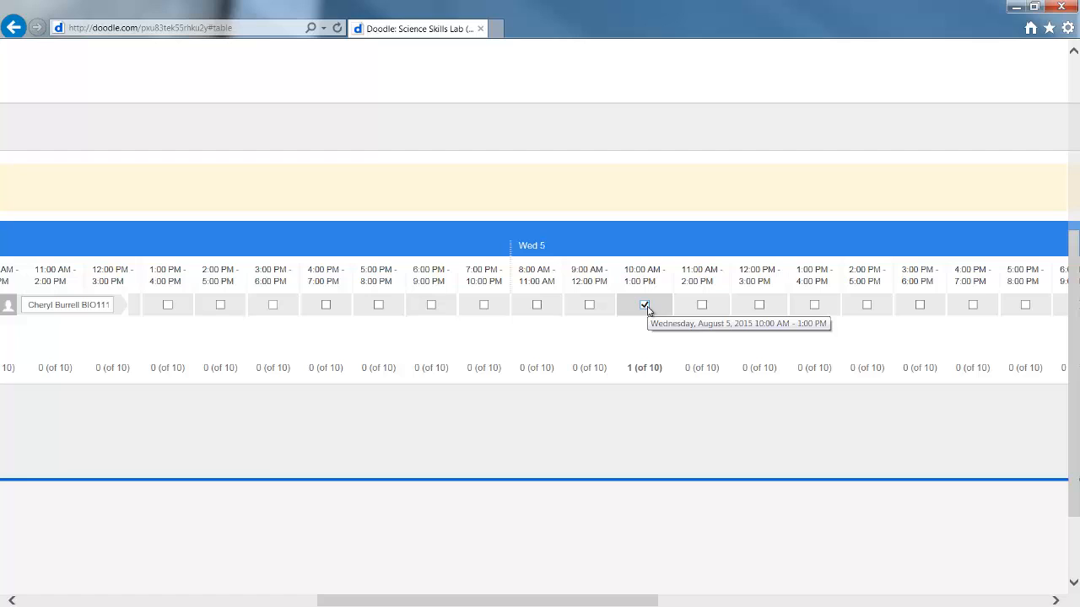
{"action": "left_click", "coordinate": [644, 304]}
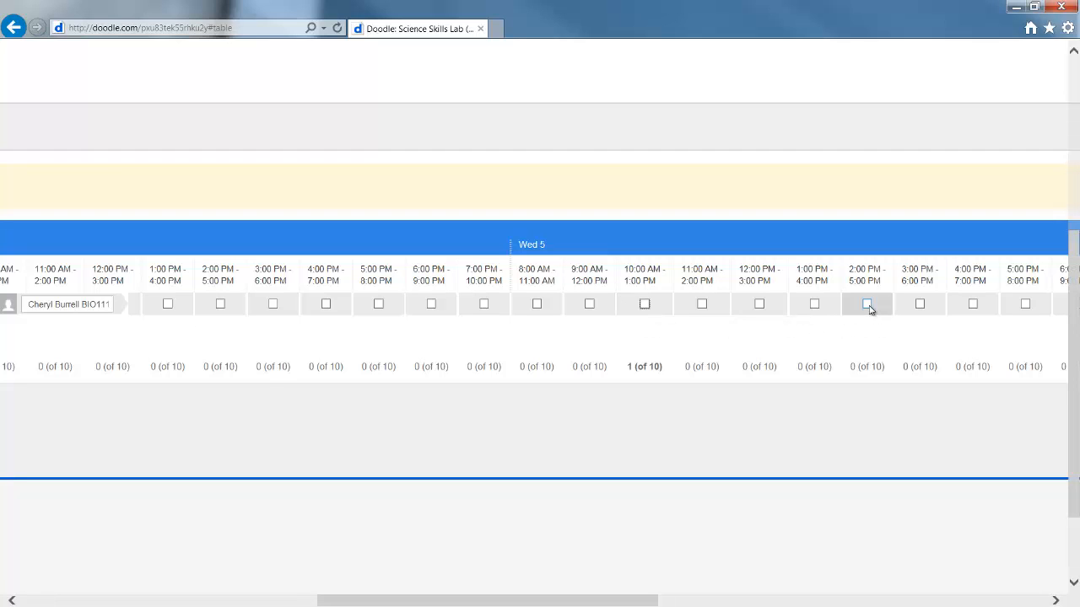
{"action": "left_click", "coordinate": [867, 304]}
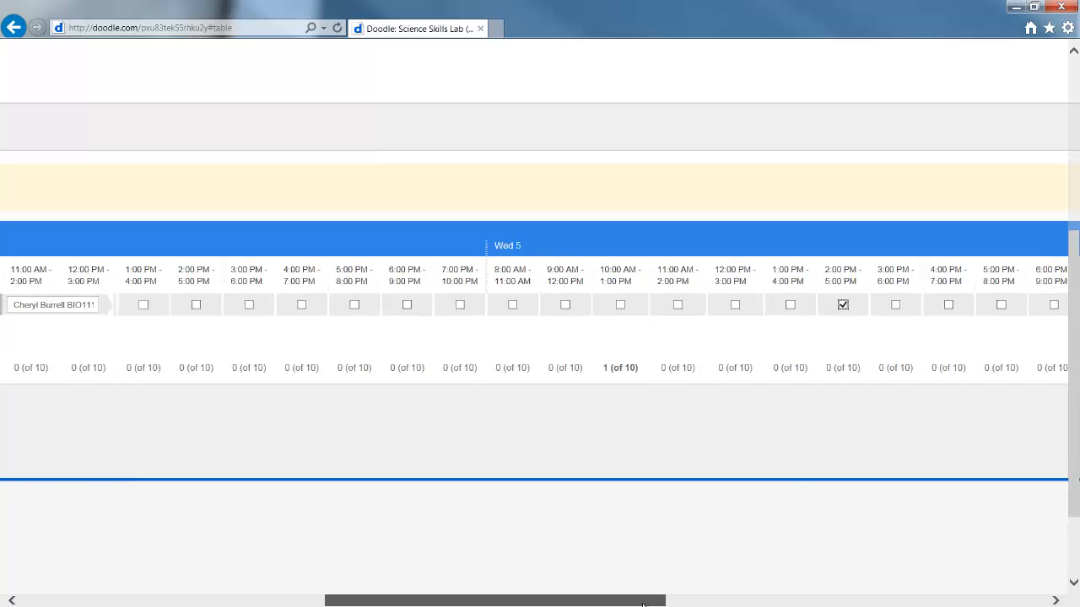
{"action": "scroll", "scroll_direction": "right", "scroll_amount": 3}
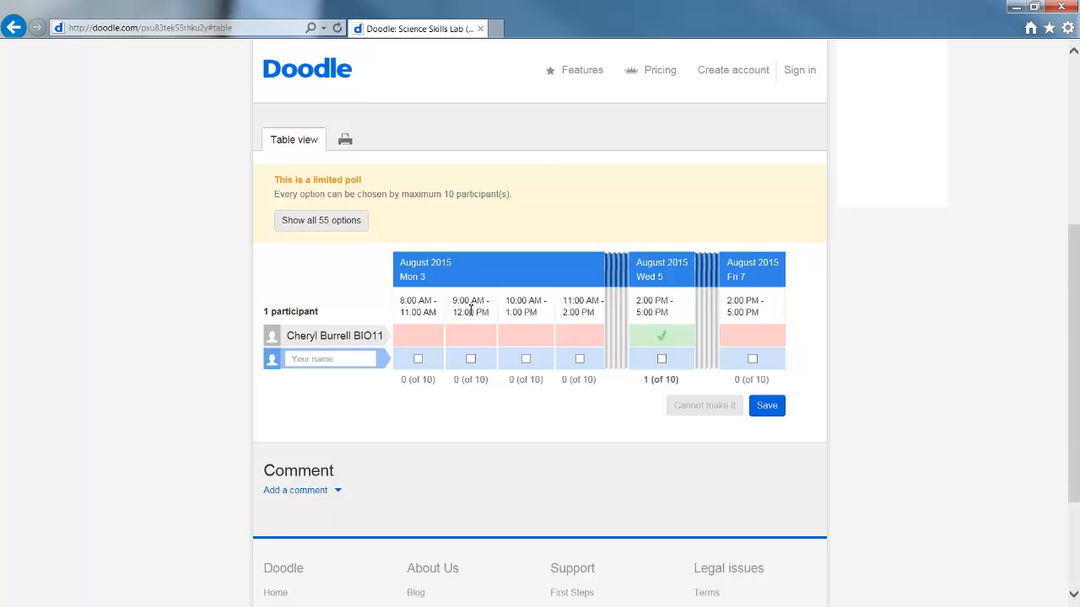
{"action": "mouse_move", "coordinate": [469, 326]}
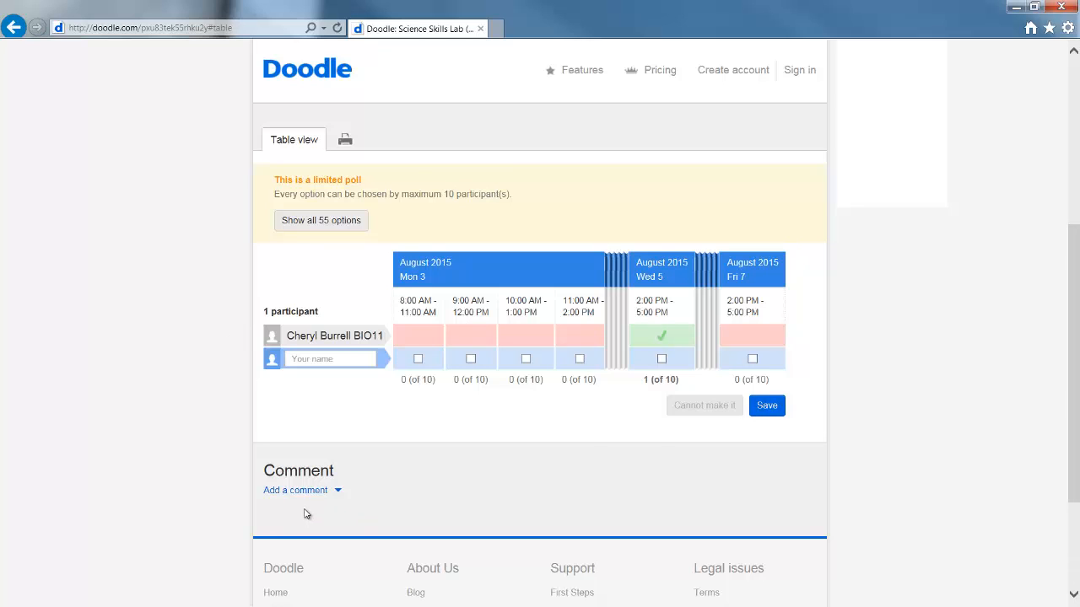
{"action": "mouse_move", "coordinate": [295, 490]}
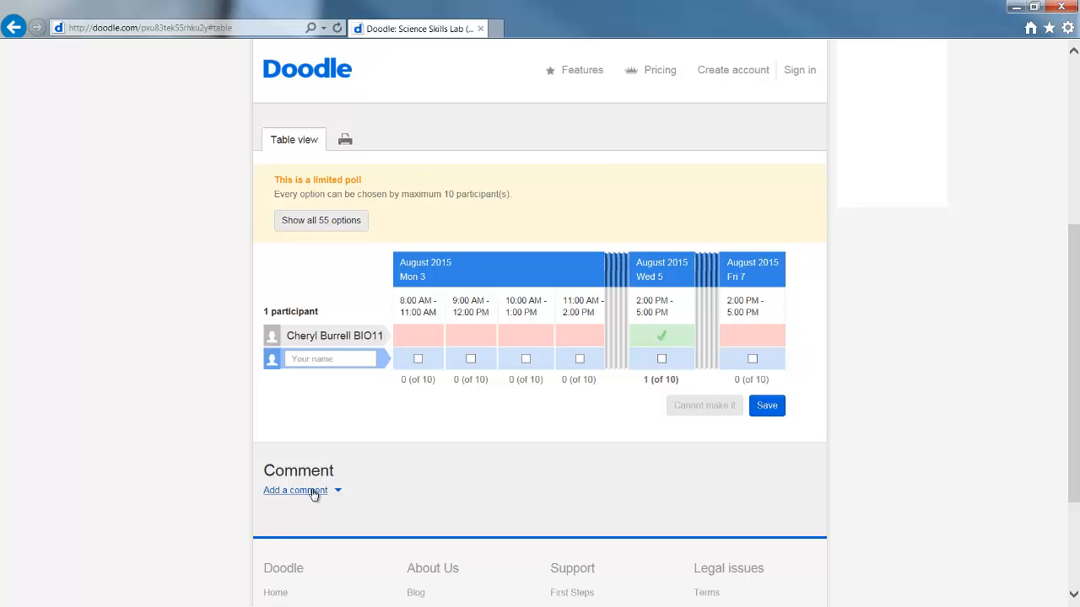
{"action": "left_click", "coordinate": [295, 490]}
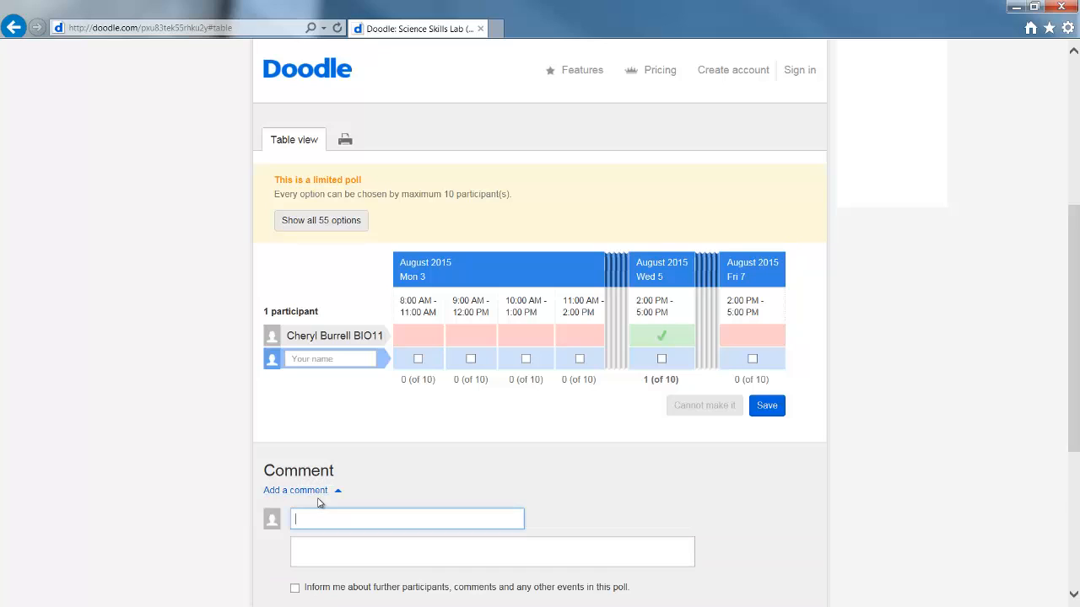
{"action": "type", "text": "CHeryl Burrell"}
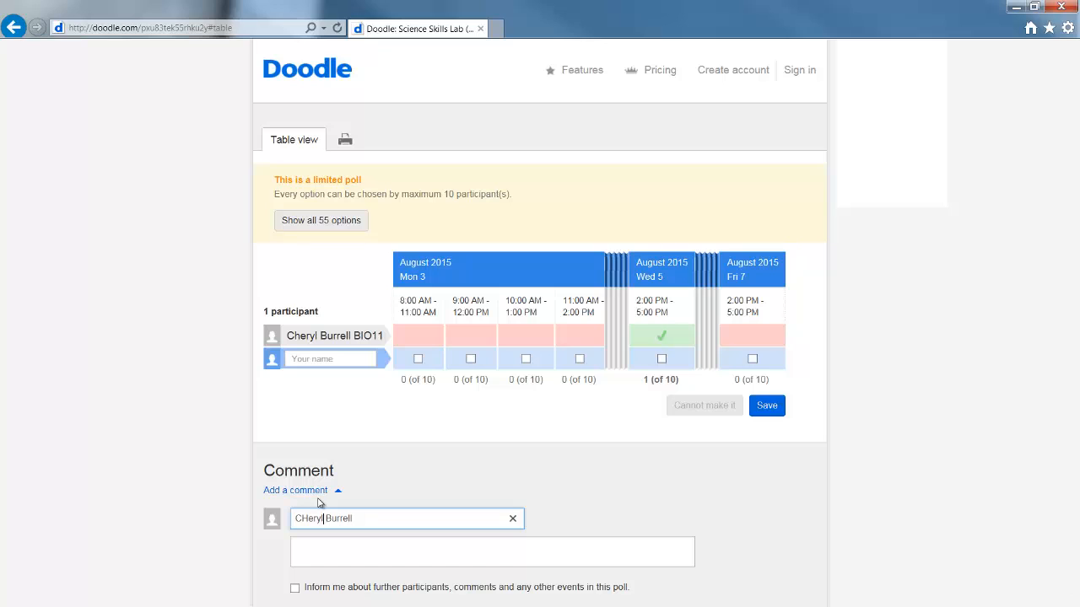
{"action": "type", "text": "Ceryl Burrell"}
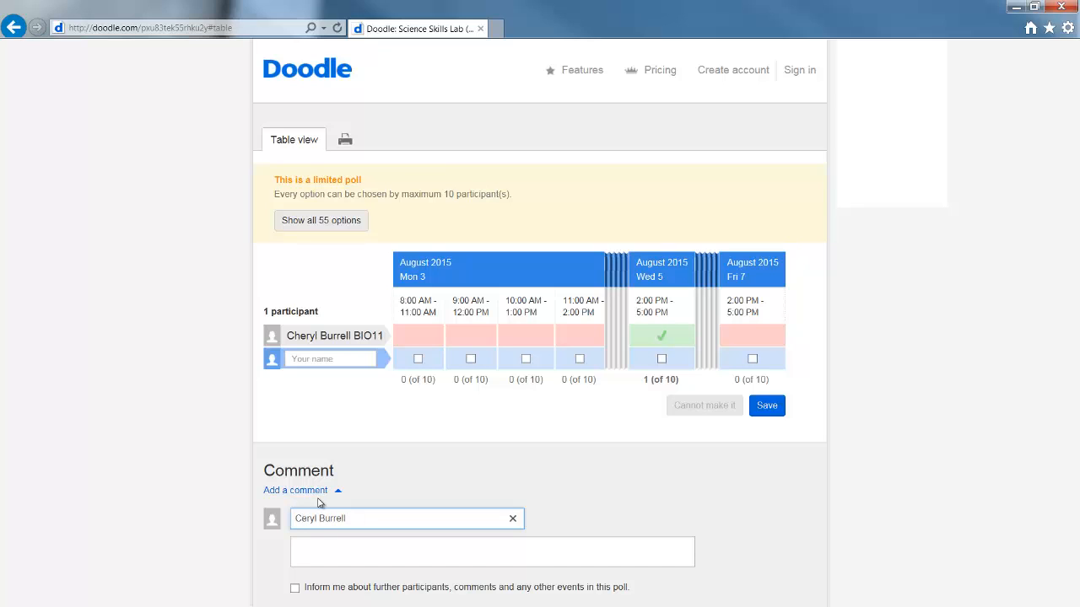
{"action": "left_click", "coordinate": [491, 552]}
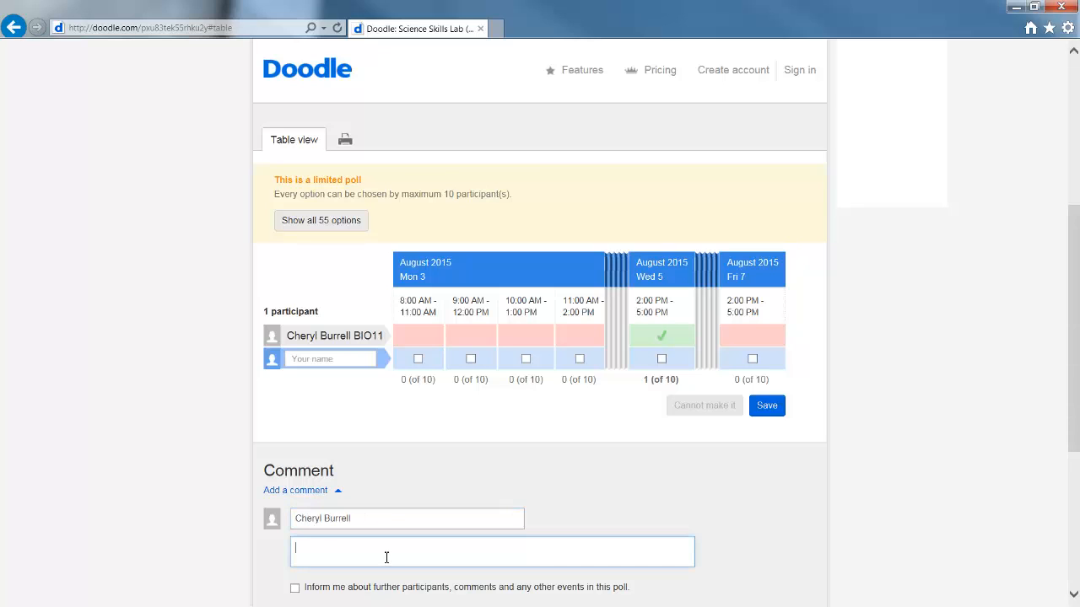
{"action": "type", "text": "I would like"}
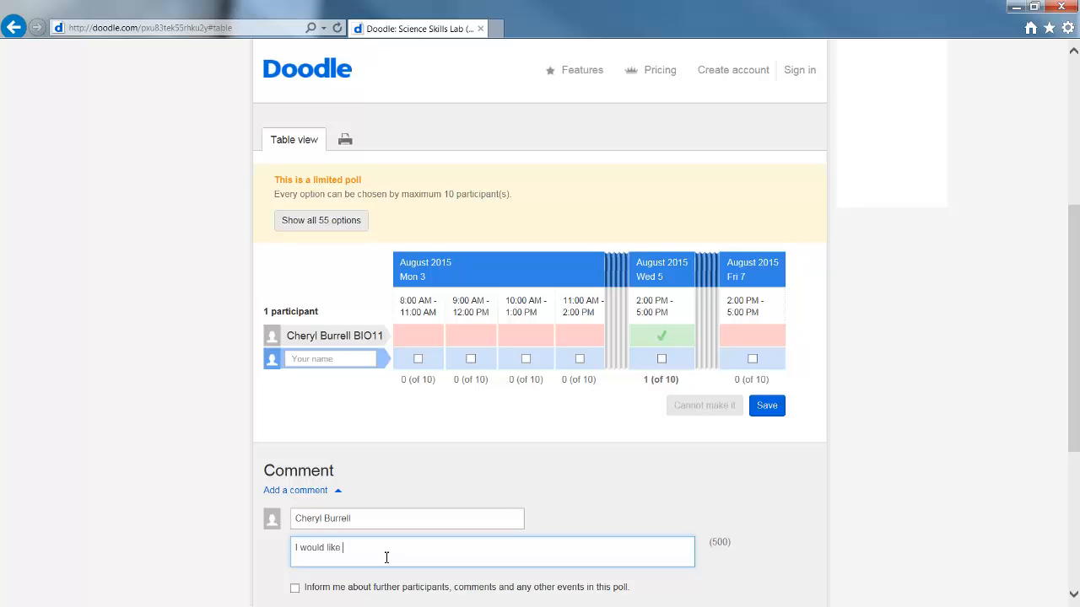